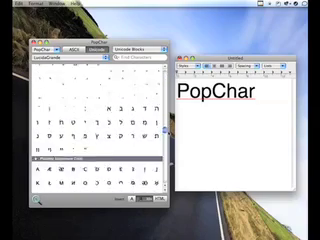
{"action": "scroll", "scroll_direction": "down", "scroll_amount": 3}
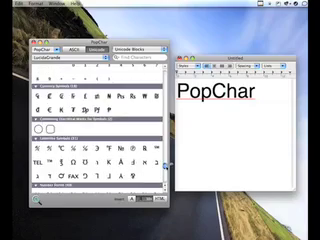
{"action": "scroll", "scroll_direction": "down", "scroll_amount": 3}
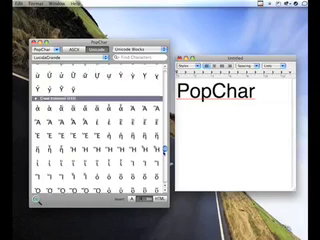
{"action": "scroll", "scroll_direction": "down", "scroll_amount": 3}
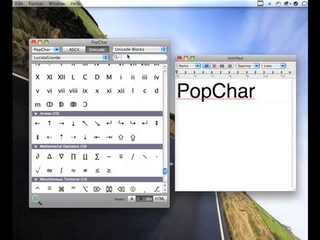
{"action": "scroll", "scroll_direction": "down", "scroll_amount": 3}
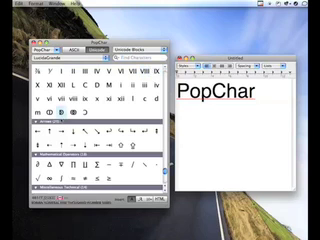
{"action": "scroll", "scroll_direction": "down", "scroll_amount": 3}
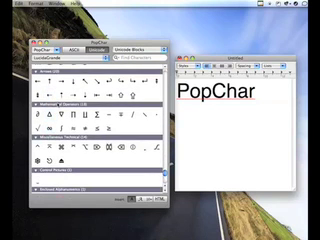